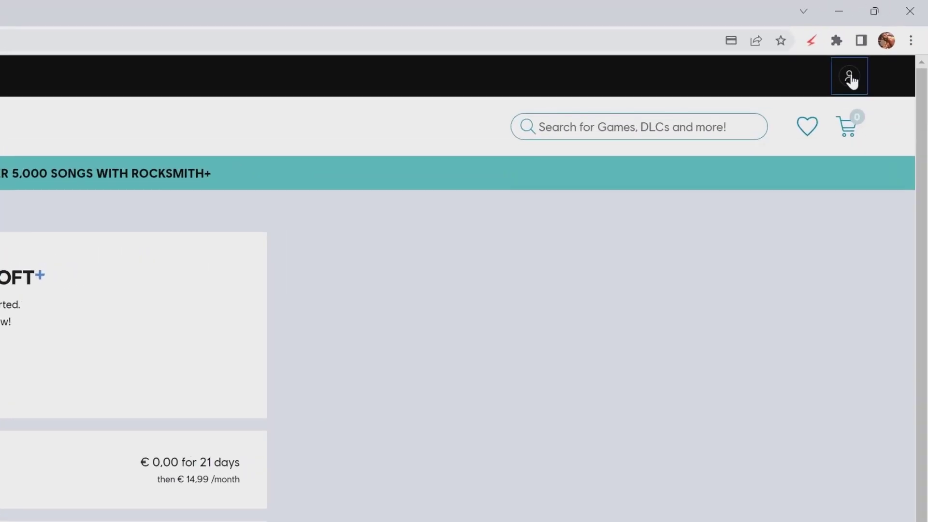
- Open the account side panel from the profile icon on the order confirmation page
{"action": "scroll", "scroll_direction": "down", "scroll_amount": 3}
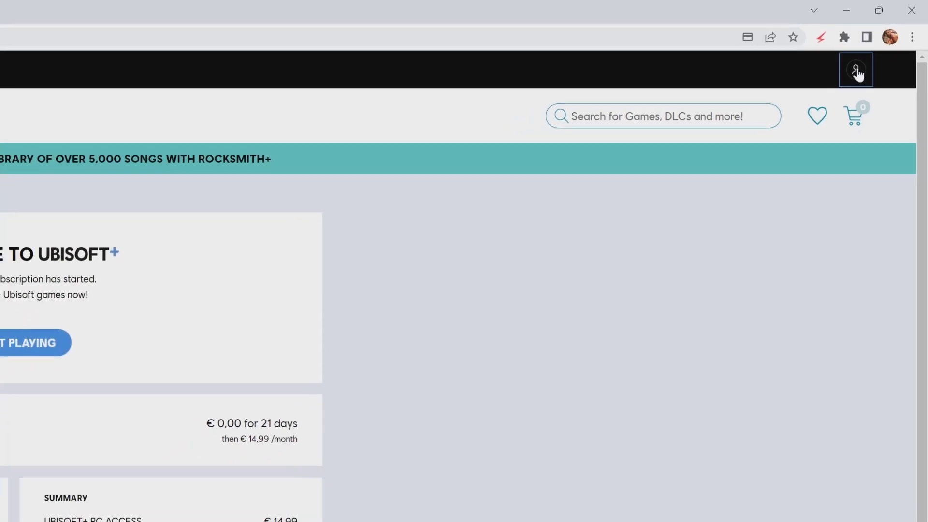
{"action": "left_click", "coordinate": [856, 69]}
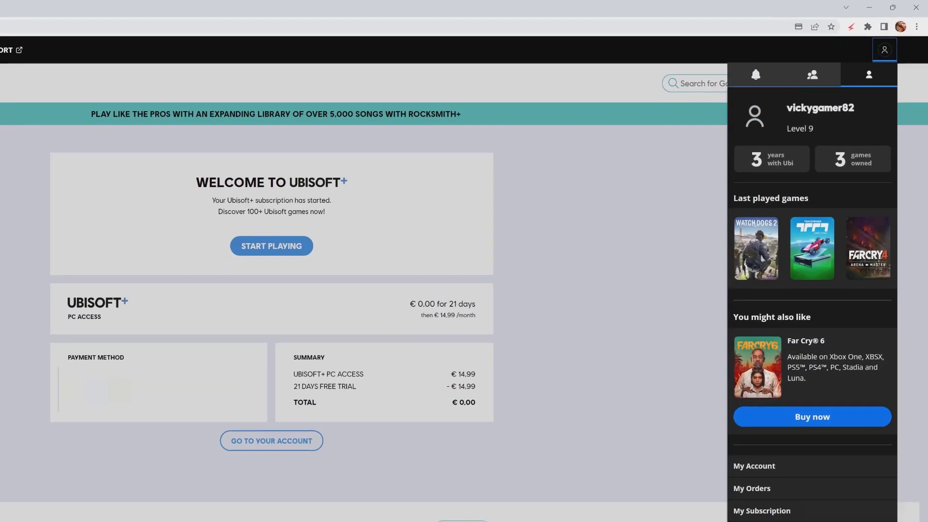
{"action": "mouse_move", "coordinate": [763, 516]}
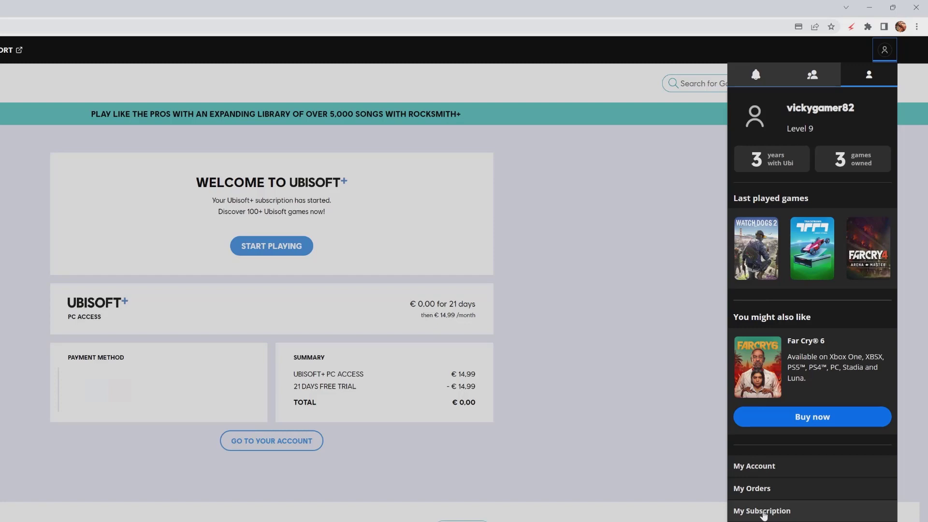
- Go to My Subscription, showing the Ubisoft+ PC plan free until 10/10/22, then €14.99 monthly
{"action": "left_click", "coordinate": [762, 511]}
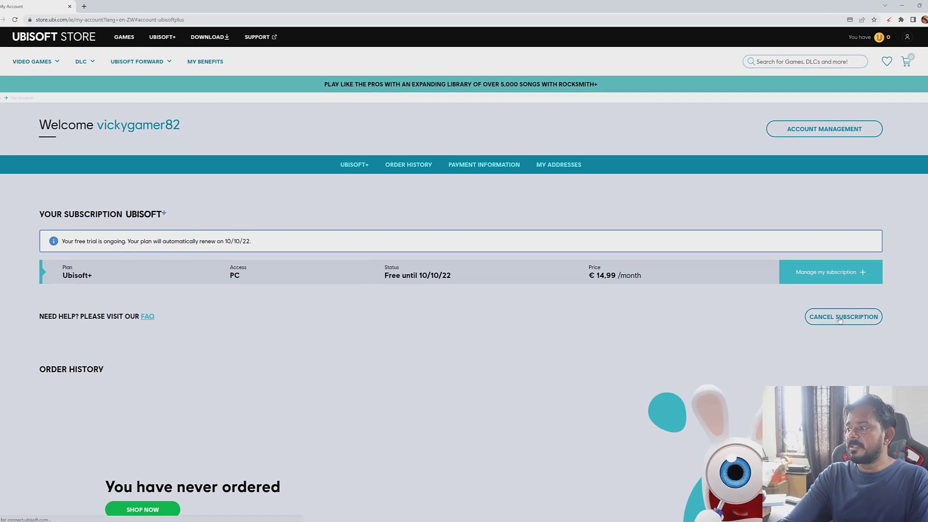
- Cancel the Ubisoft+ PC Access subscription and confirm with Yes, Cancel
{"action": "left_click", "coordinate": [843, 316]}
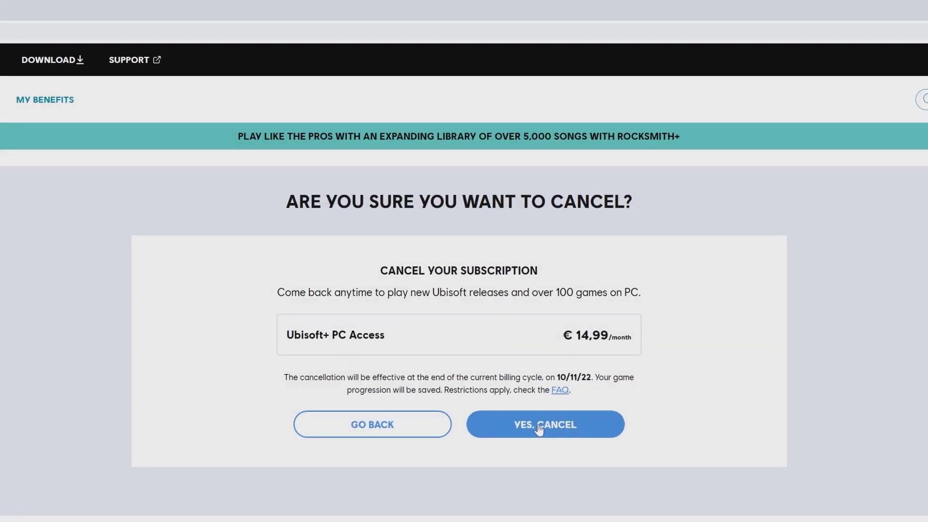
{"action": "left_click", "coordinate": [546, 425]}
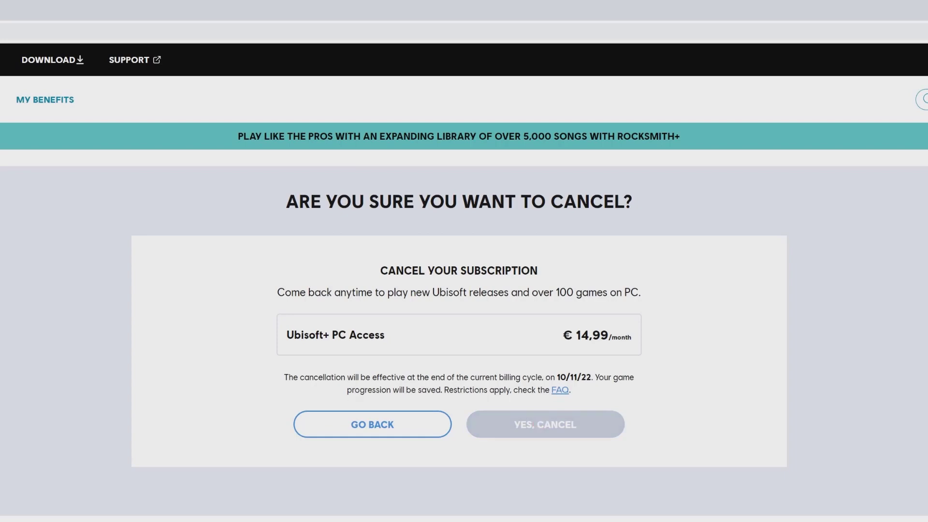
{"action": "left_click", "coordinate": [545, 425]}
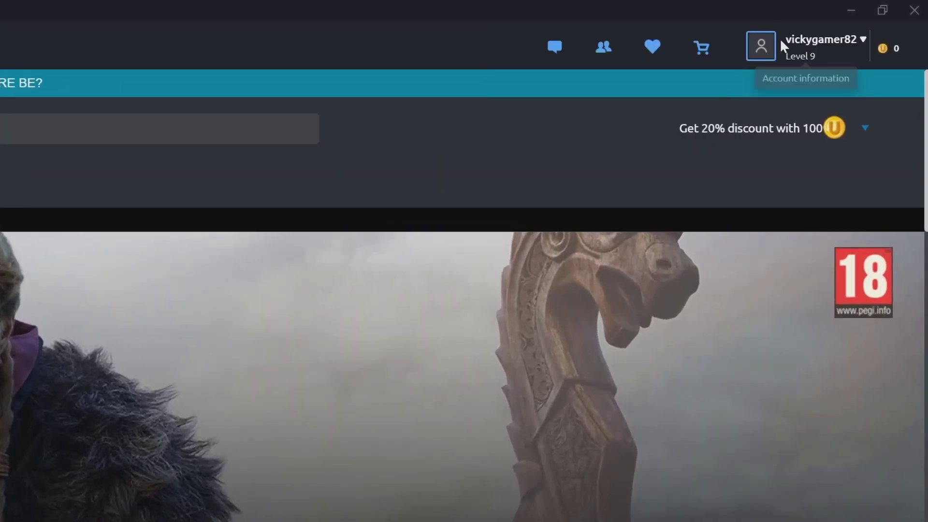
- Open My subscriptions in Ubisoft Connect, where Ubisoft+ shows Active with cancellation requested
{"action": "left_click", "coordinate": [762, 45]}
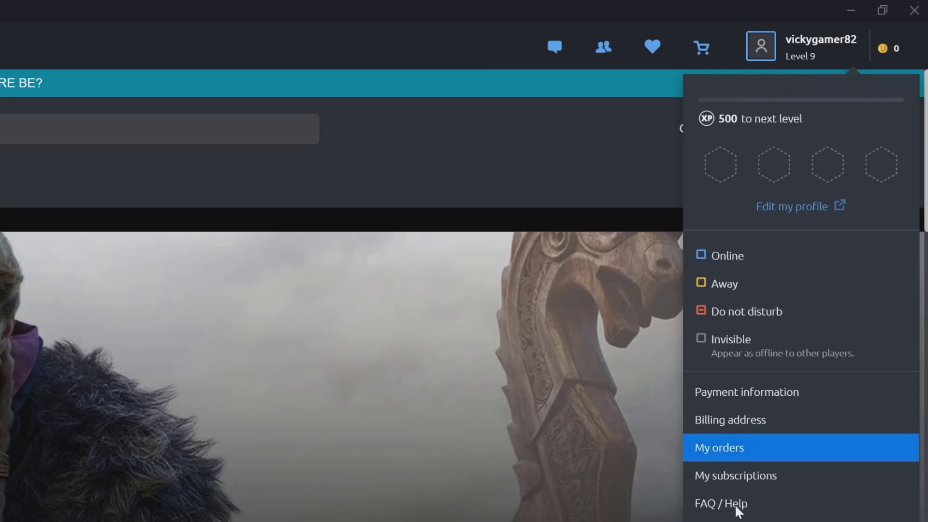
{"action": "left_click", "coordinate": [735, 475]}
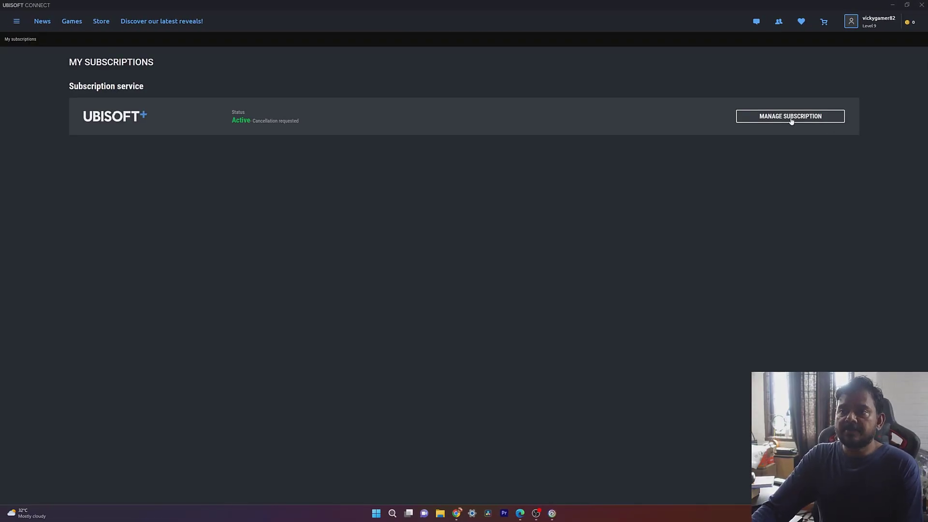
- Manage the Ubisoft+ subscription to see status Cancelled with the reactivate option
{"action": "left_click", "coordinate": [791, 116]}
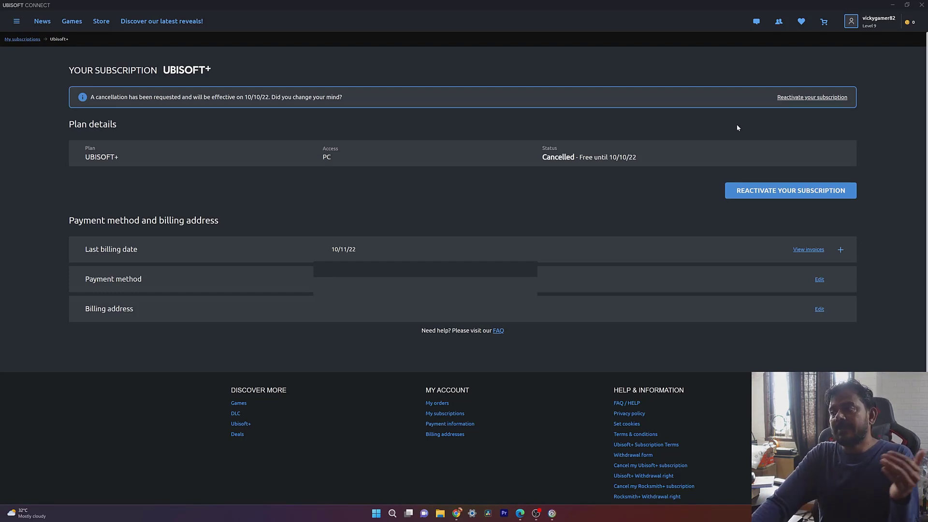
{"action": "mouse_move", "coordinate": [803, 120]}
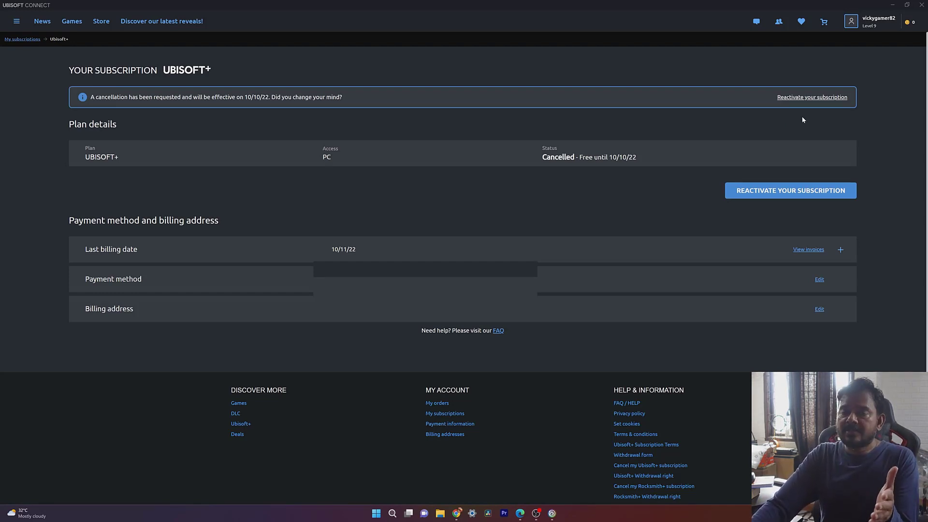